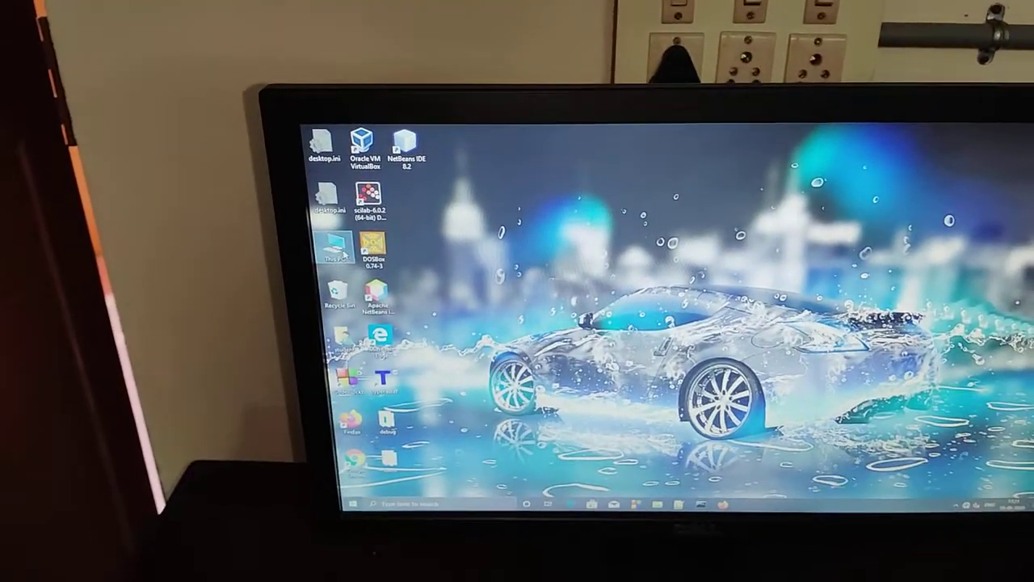
# Open This PC, then choose Shut down from the Start menu power options.
pyautogui.doubleClick(327, 246)
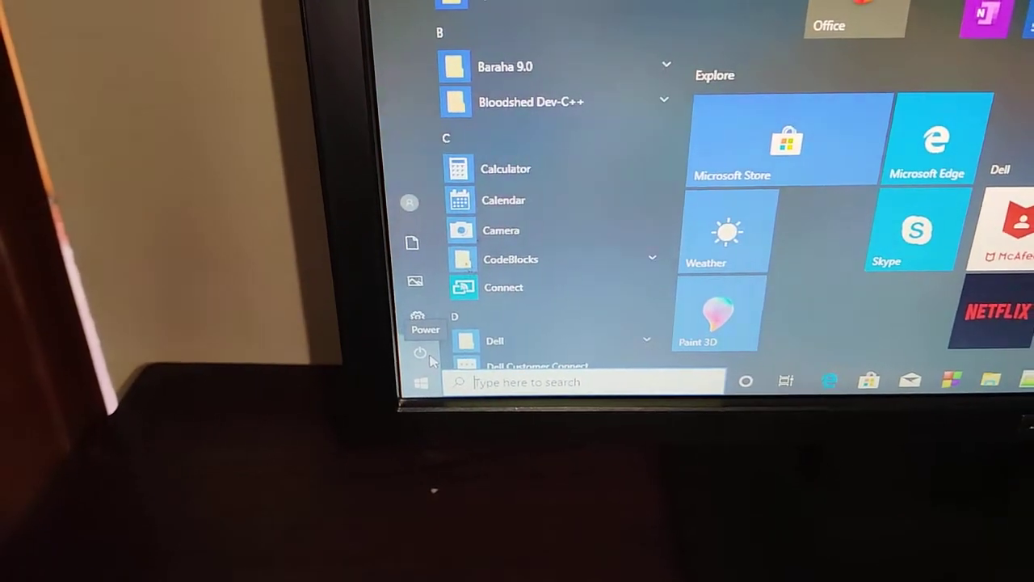
pyautogui.click(419, 353)
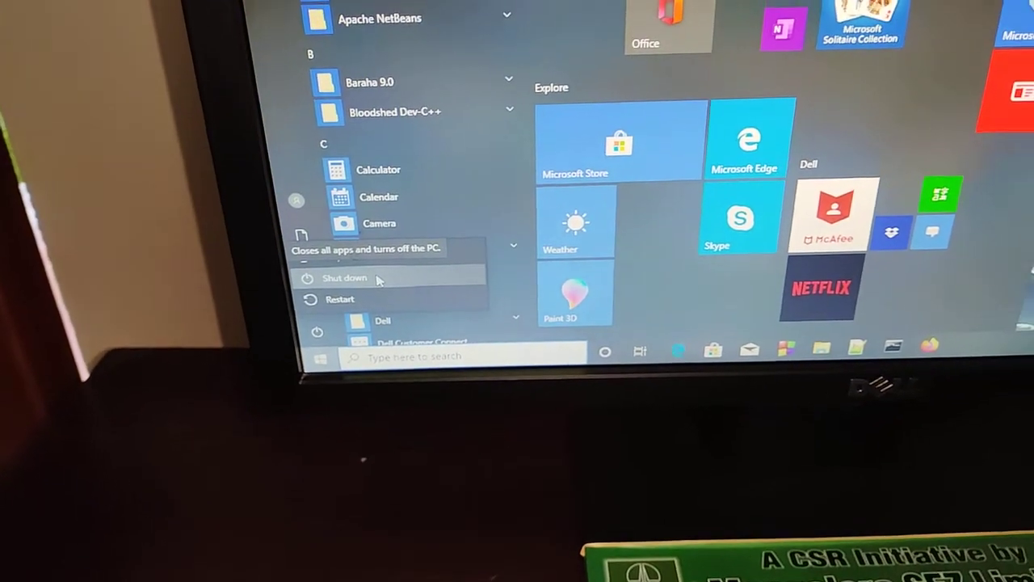
pyautogui.click(345, 277)
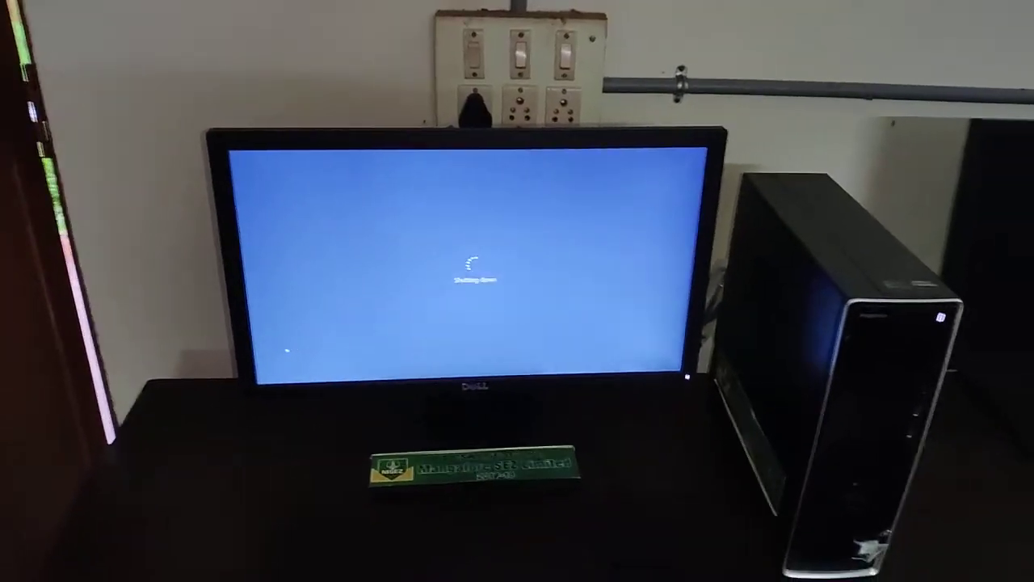